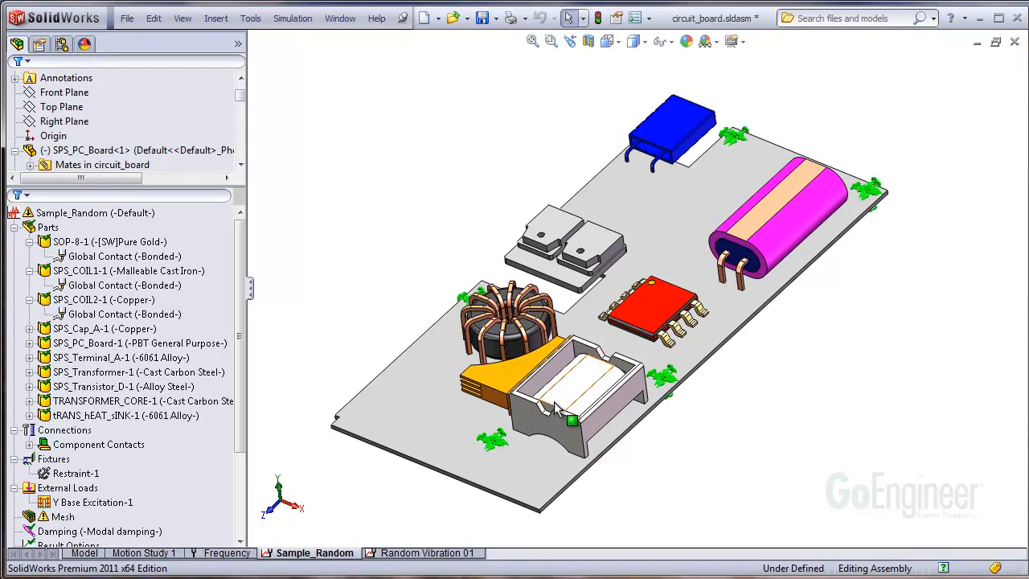
Bring up Apply/Edit Material for the coil SPS_COIL-2-1, currently Copper from Copper Alloys
{"action": "left_click", "coordinate": [103, 299]}
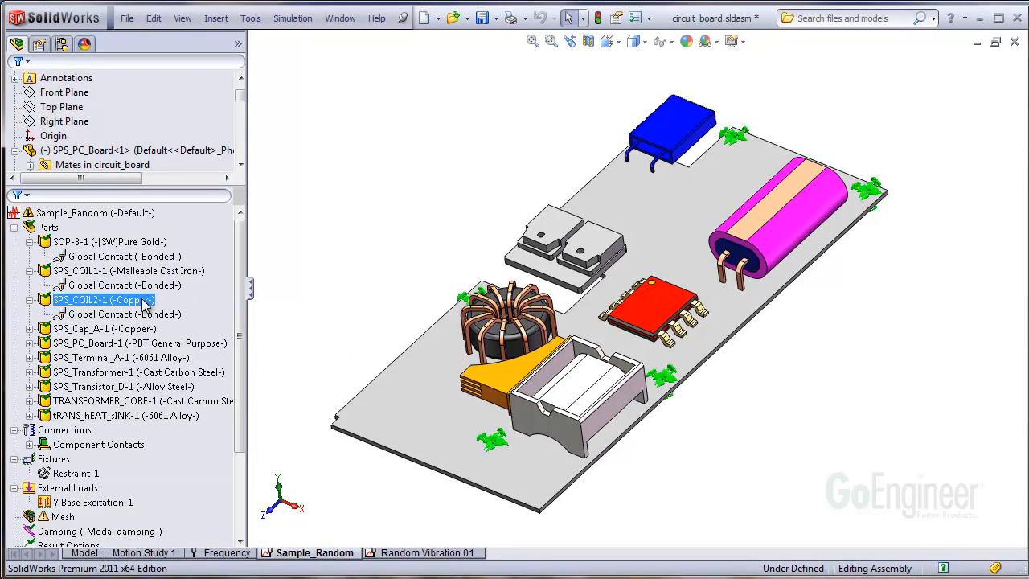
{"action": "right_click", "coordinate": [97, 299]}
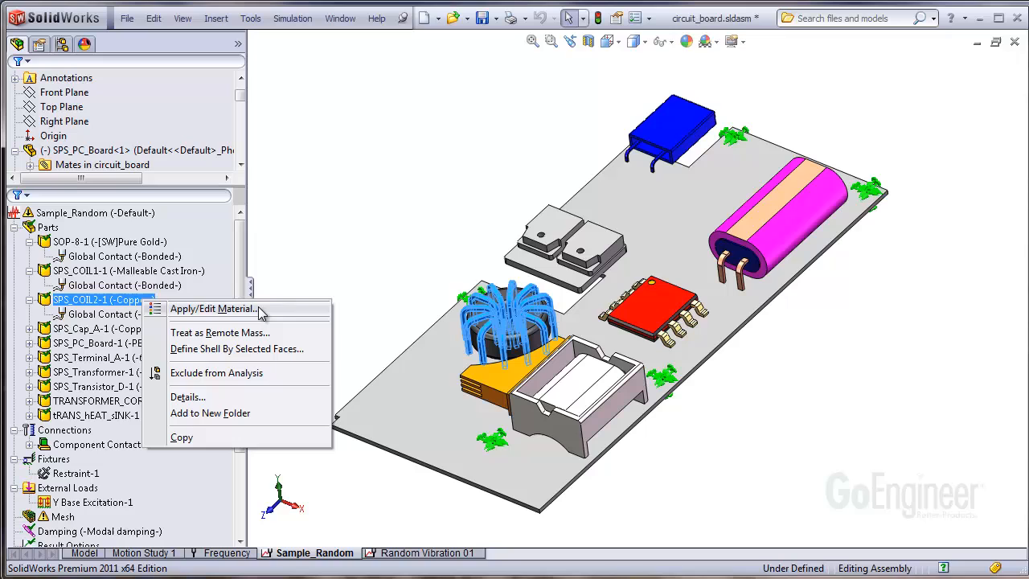
{"action": "left_click", "coordinate": [212, 309]}
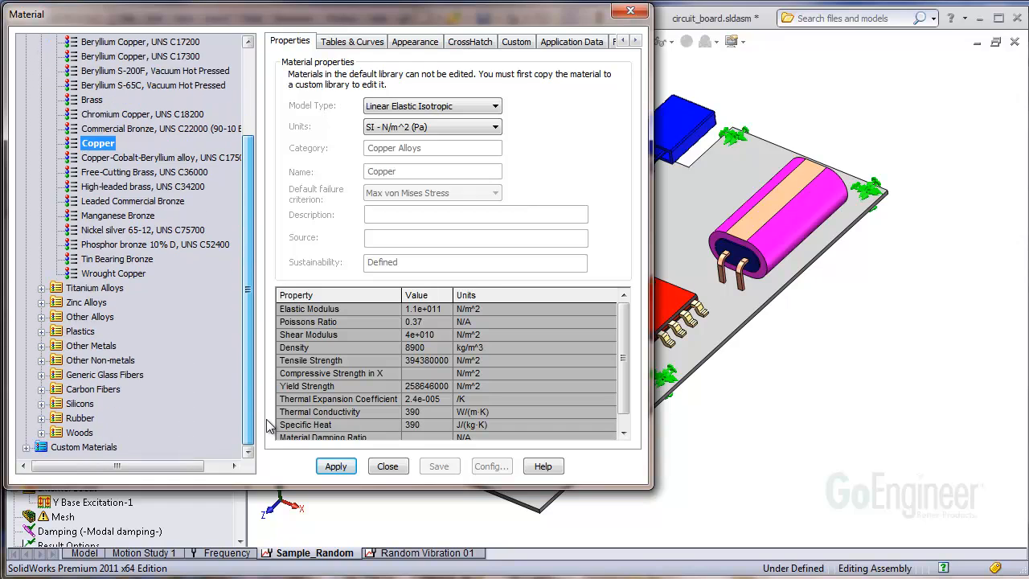
{"action": "mouse_move", "coordinate": [84, 447]}
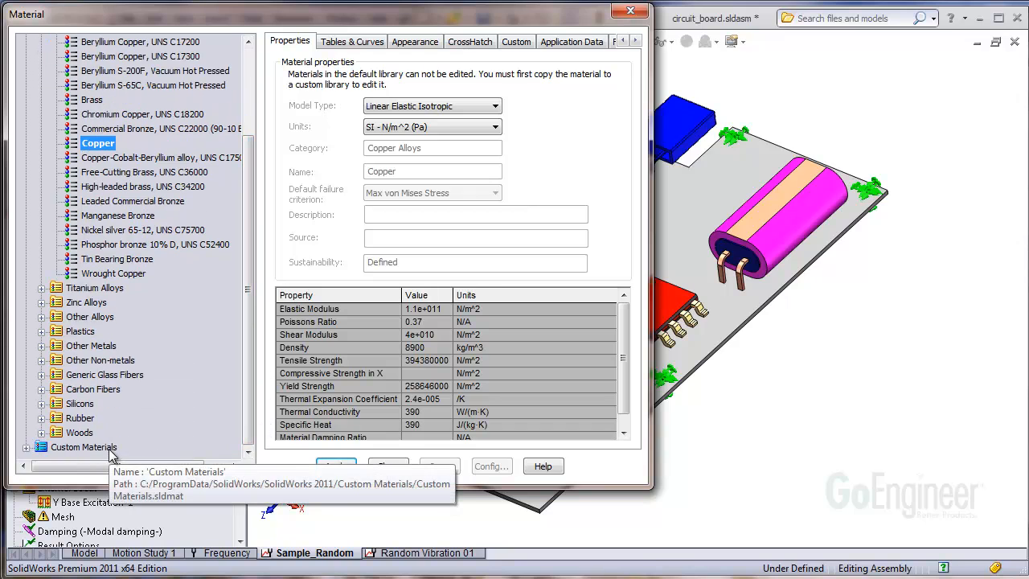
Create and save a new material library file named 'my company materials.sldmat'
{"action": "right_click", "coordinate": [83, 447]}
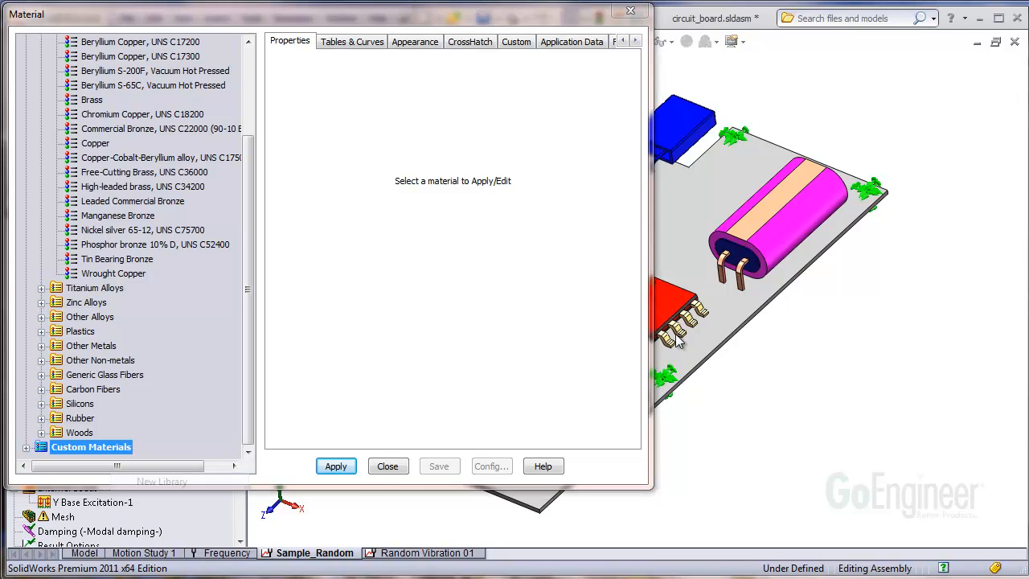
{"action": "left_click", "coordinate": [438, 466]}
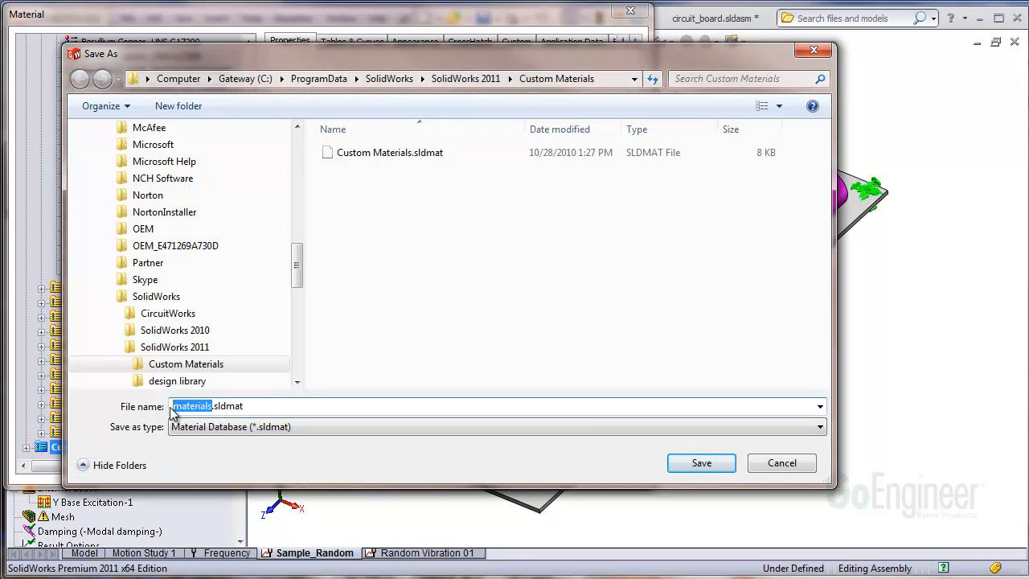
{"action": "type", "text": "my company"}
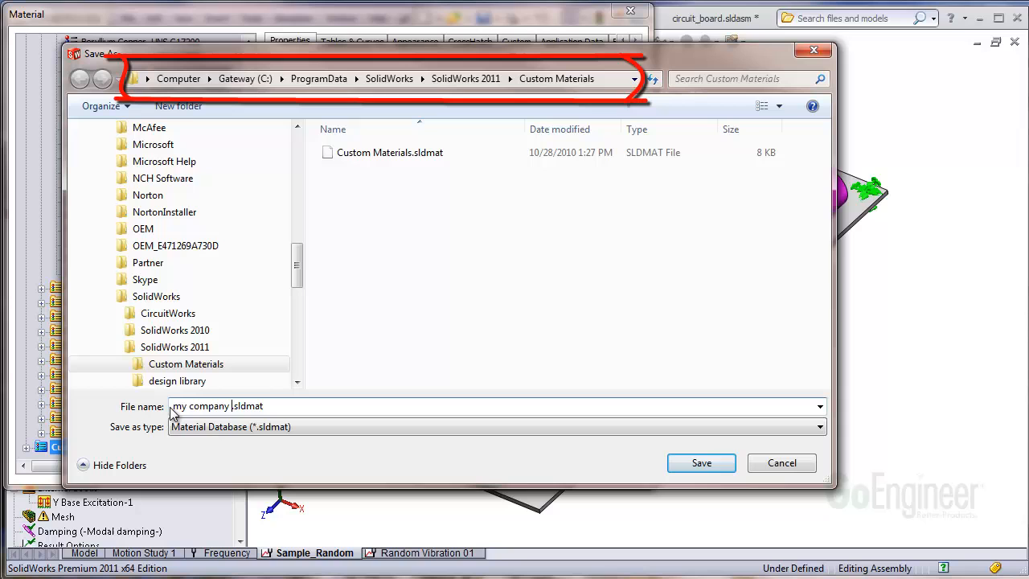
{"action": "type", "text": "materials"}
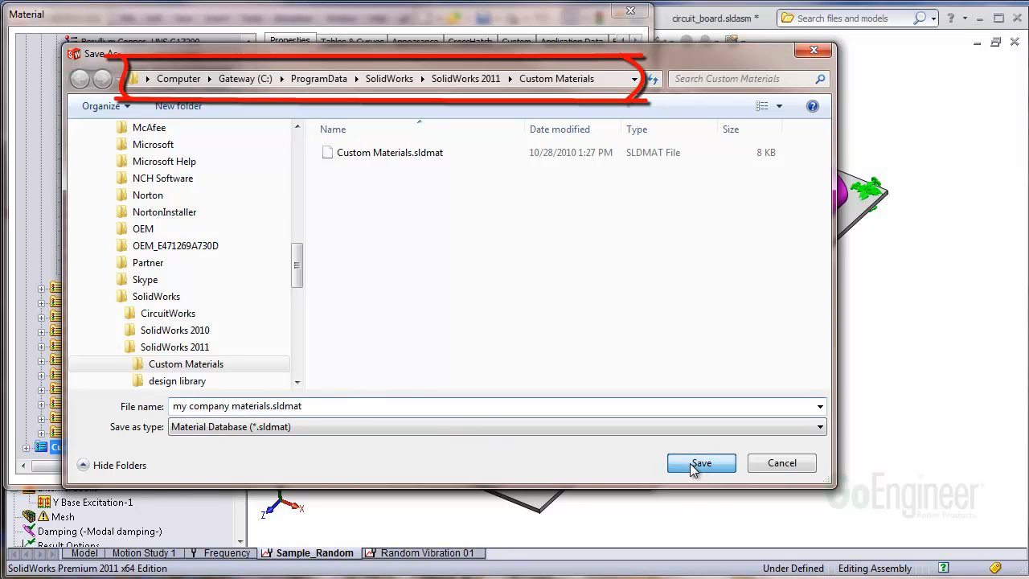
{"action": "left_click", "coordinate": [701, 463]}
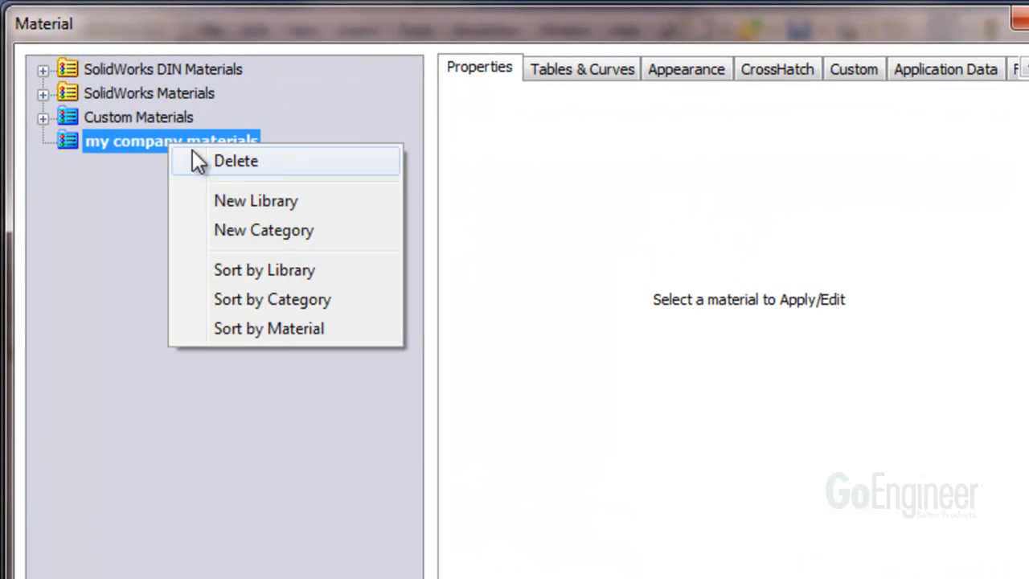
{"action": "mouse_move", "coordinate": [314, 234]}
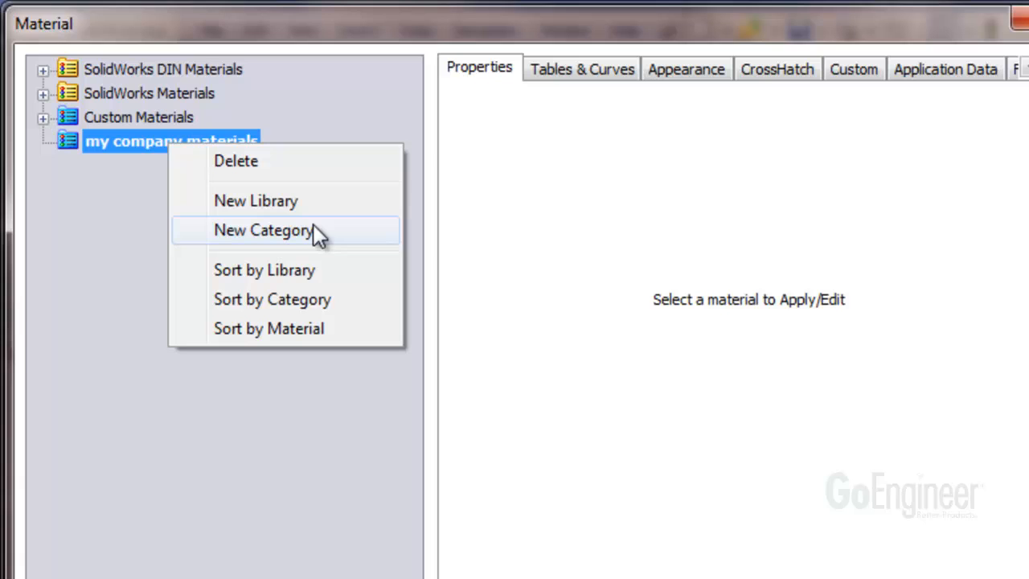
Add a category named 'special metals' inside the my company materials library
{"action": "left_click", "coordinate": [264, 230]}
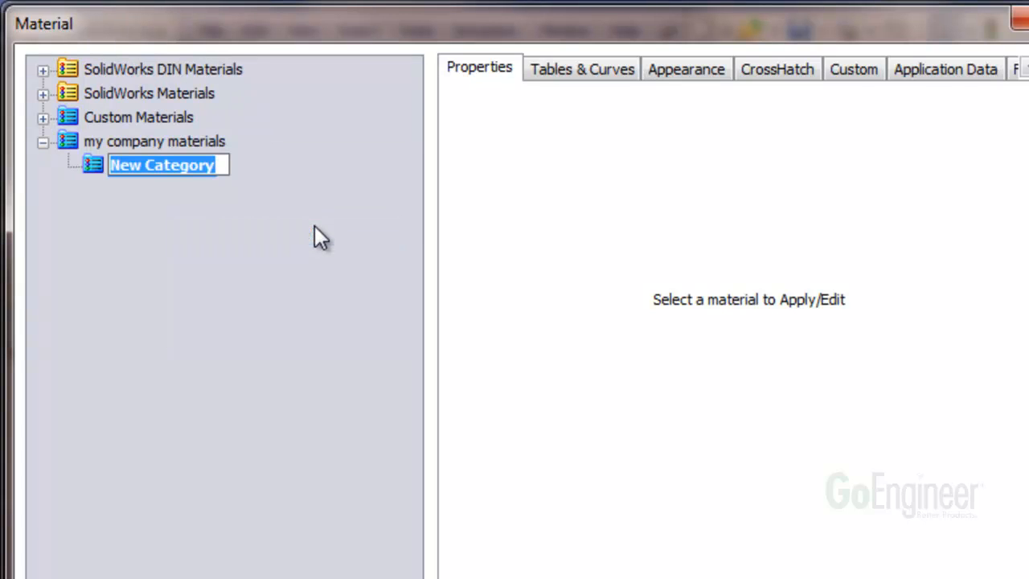
{"action": "type", "text": "special metals"}
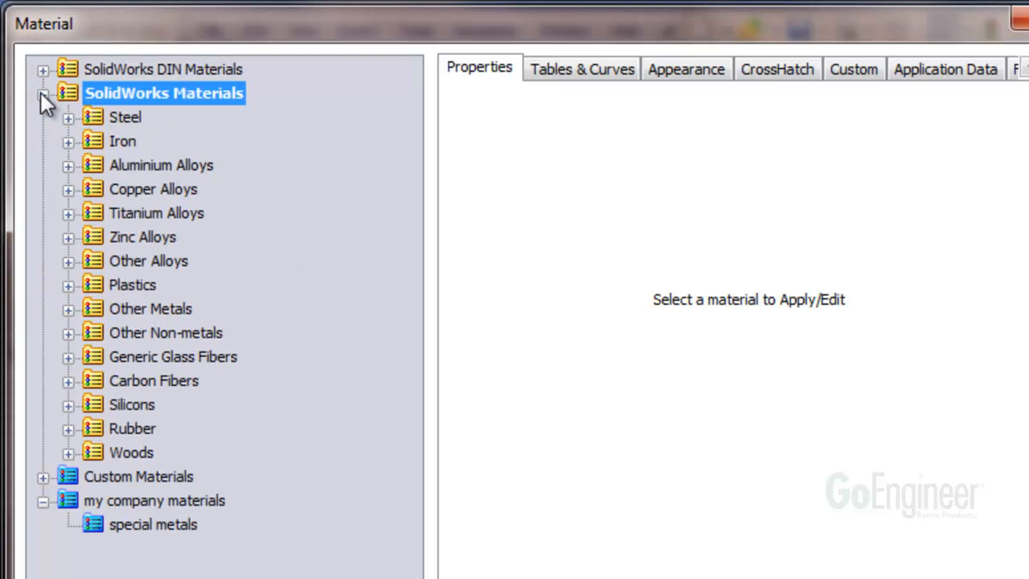
Copy Brass from Copper Alloys and paste it into the special metals category
{"action": "left_click", "coordinate": [68, 189]}
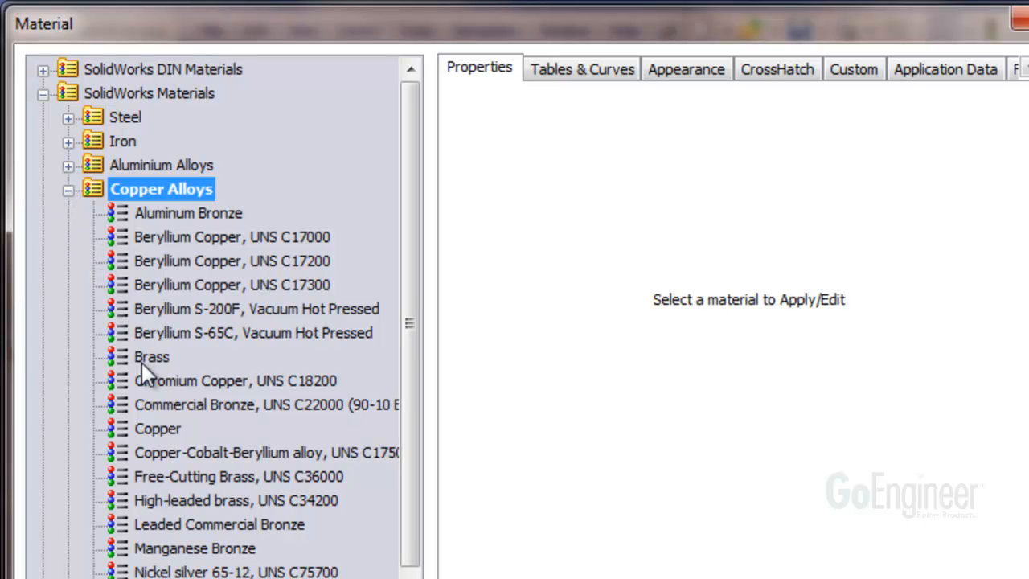
{"action": "right_click", "coordinate": [151, 357]}
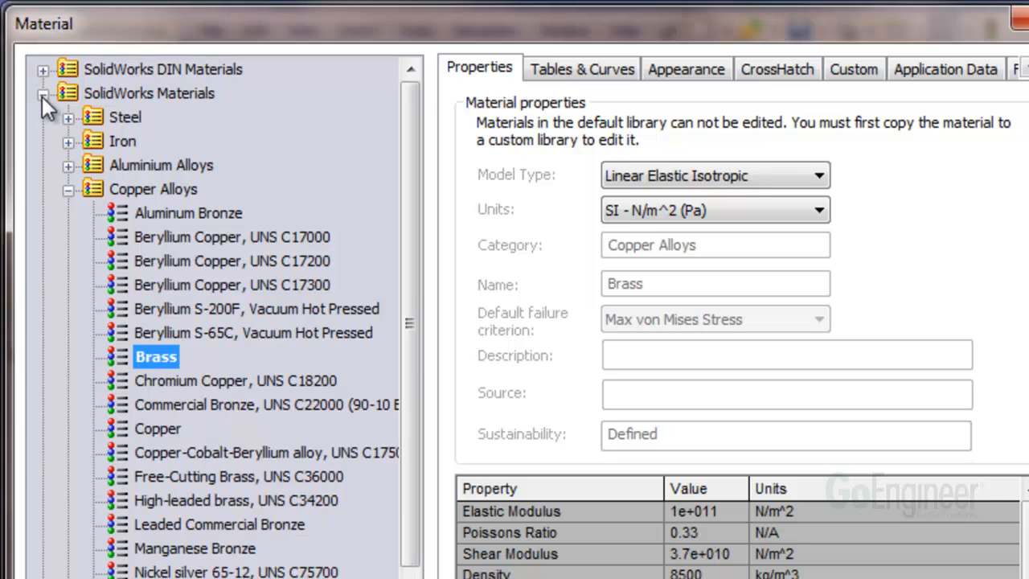
{"action": "right_click", "coordinate": [164, 164]}
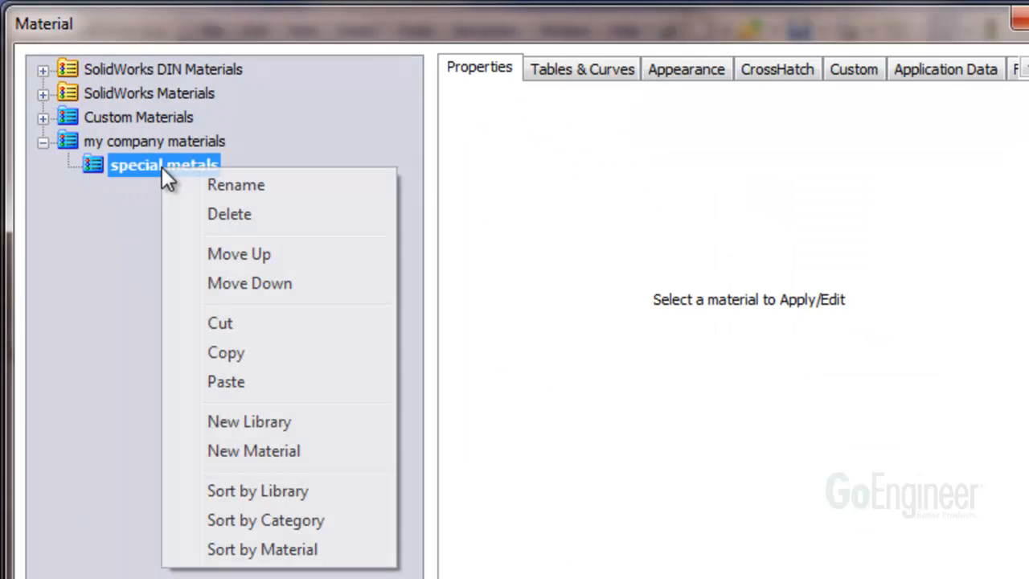
{"action": "mouse_move", "coordinate": [254, 383]}
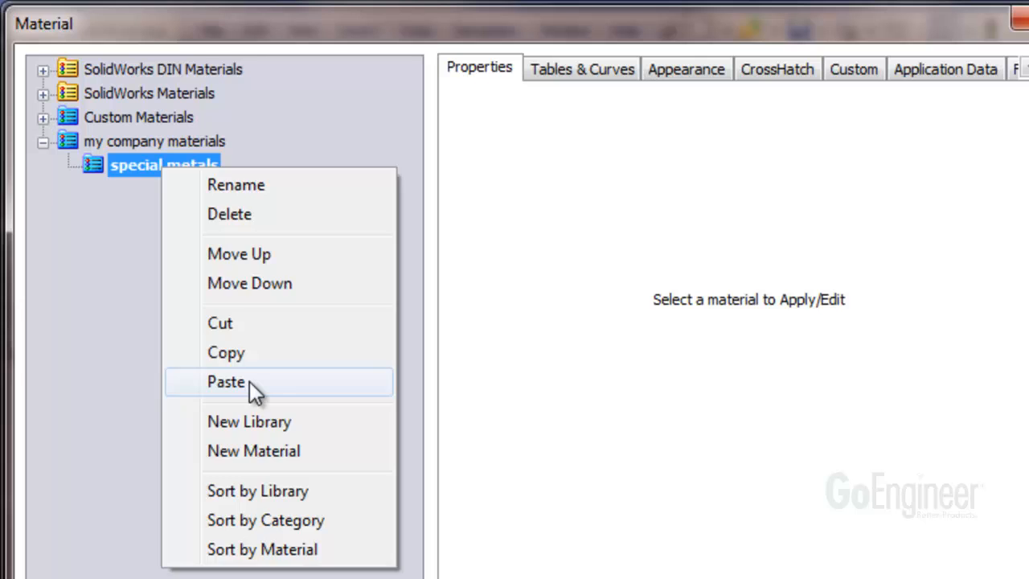
{"action": "left_click", "coordinate": [225, 381]}
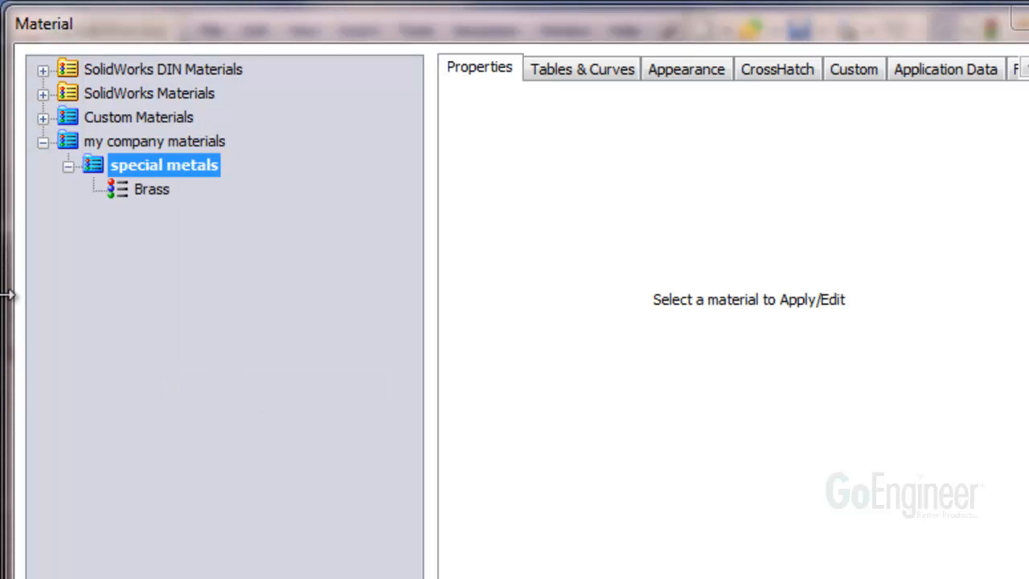
Rename the copy Brass alloy 2 in English (IPS) with elastic modulus 15.8E6, tensile strength 72000, and apply it
{"action": "left_click", "coordinate": [151, 189]}
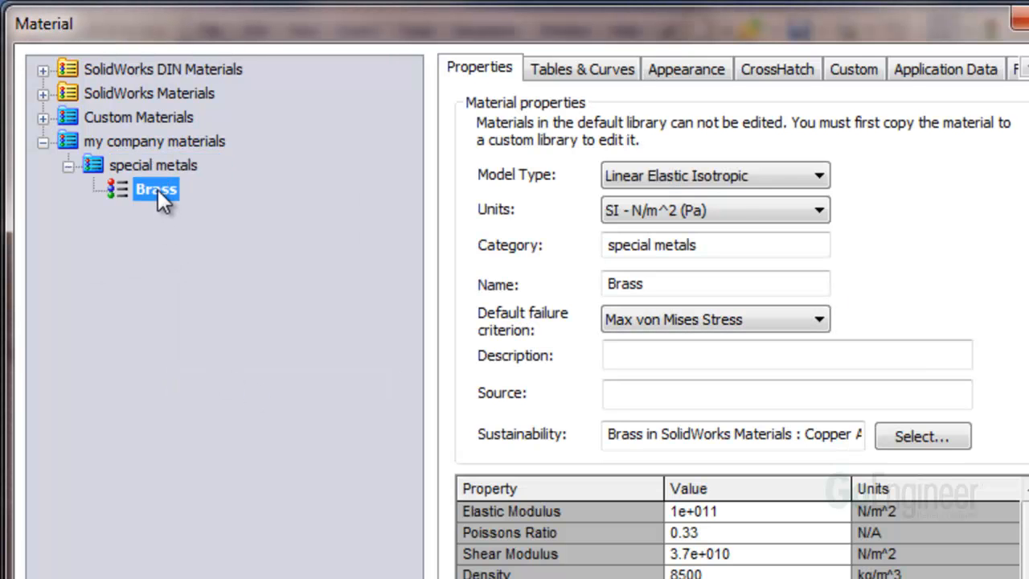
{"action": "left_click", "coordinate": [714, 283]}
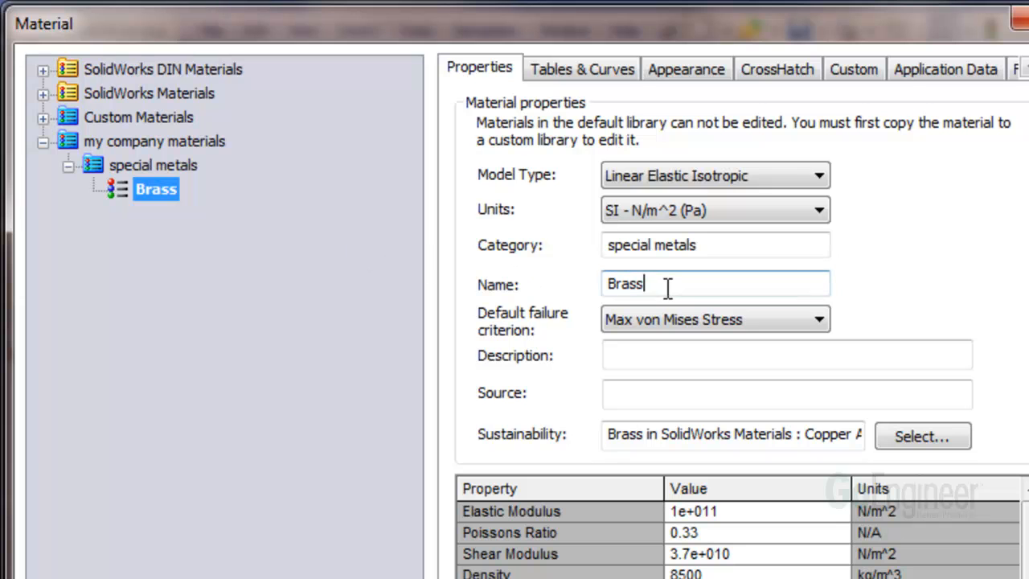
{"action": "left_click", "coordinate": [818, 209]}
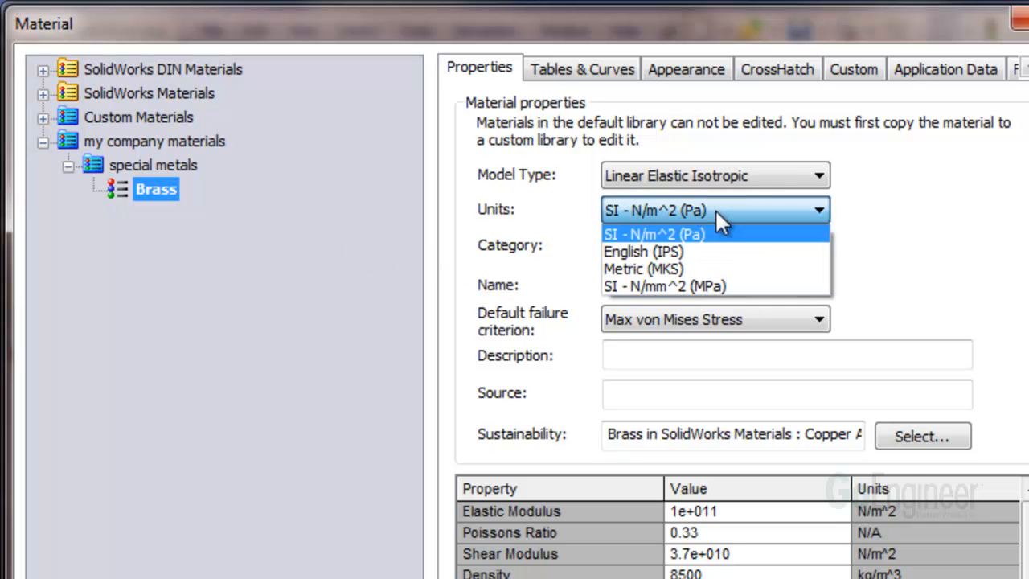
{"action": "left_click", "coordinate": [643, 251]}
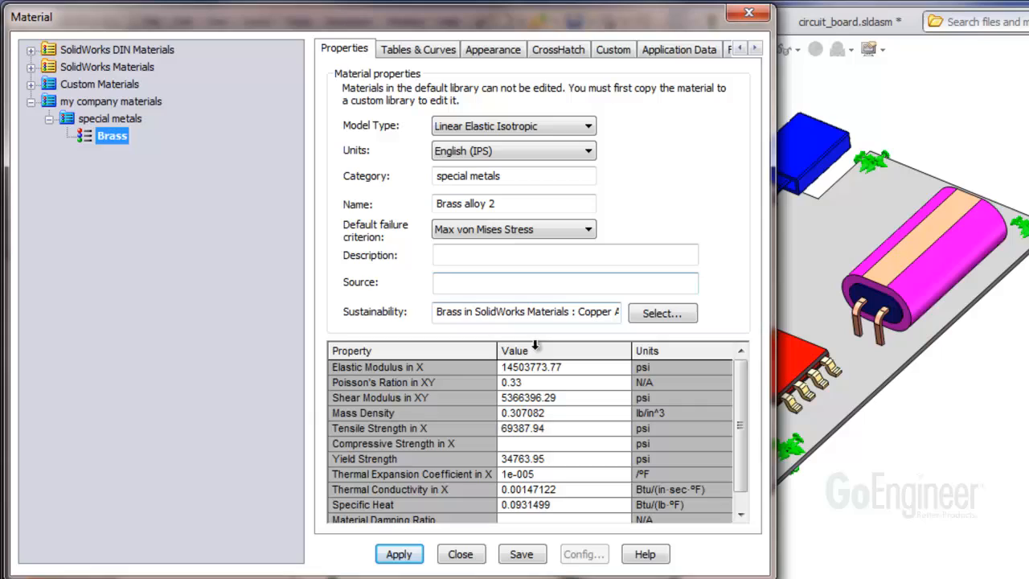
{"action": "left_click", "coordinate": [562, 366]}
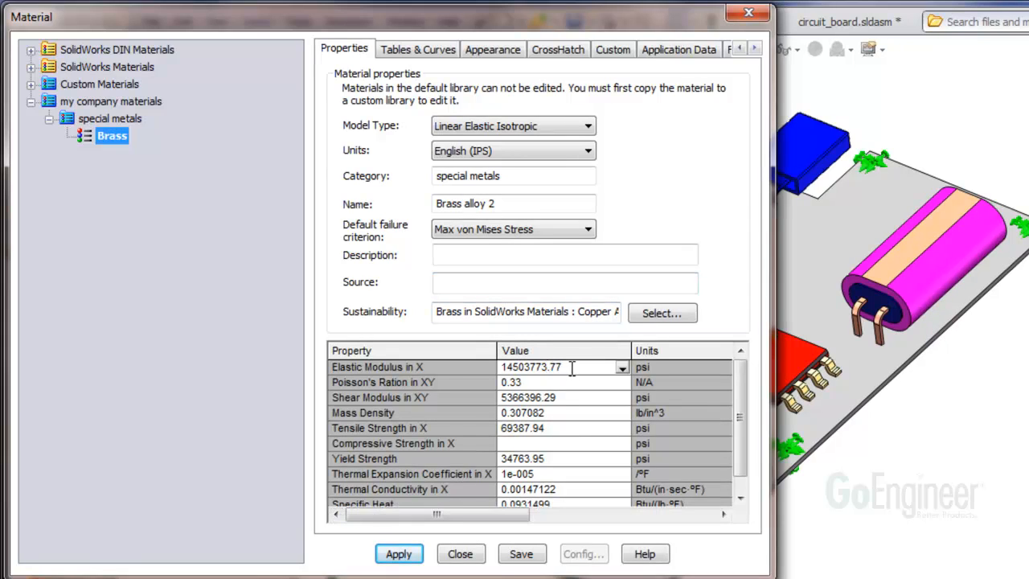
{"action": "type", "text": "15.8E6"}
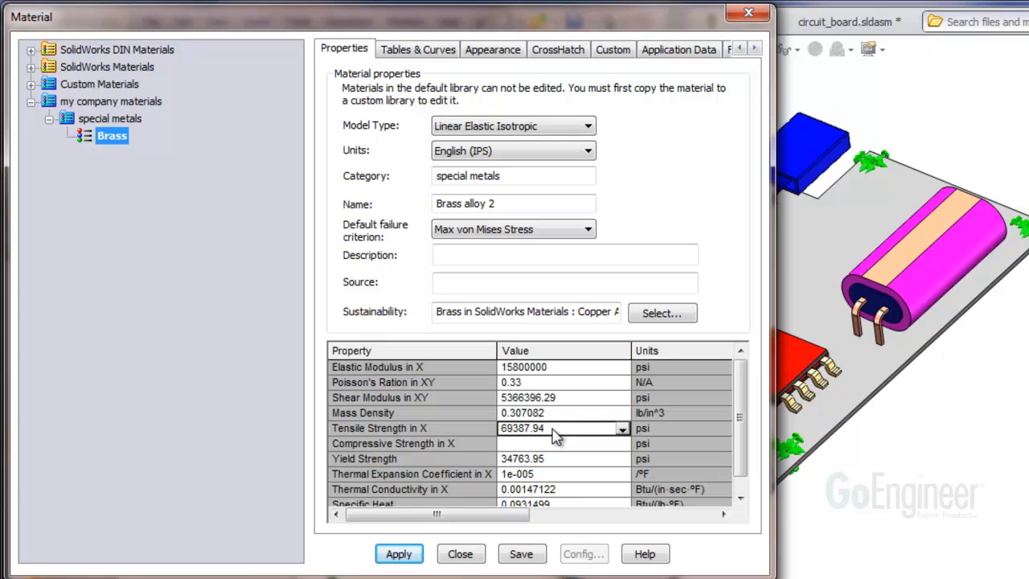
{"action": "type", "text": "72000"}
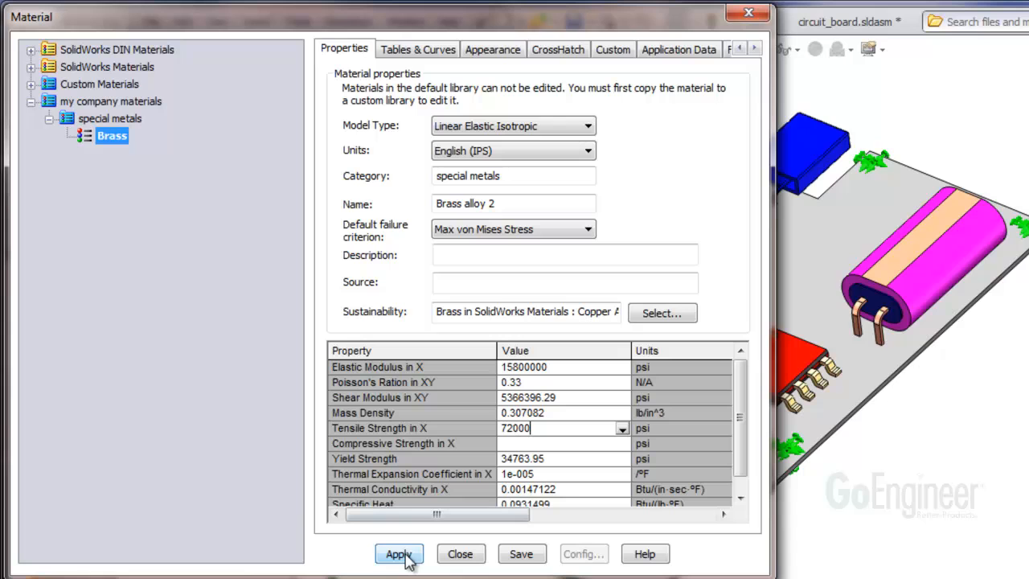
{"action": "left_click", "coordinate": [399, 553]}
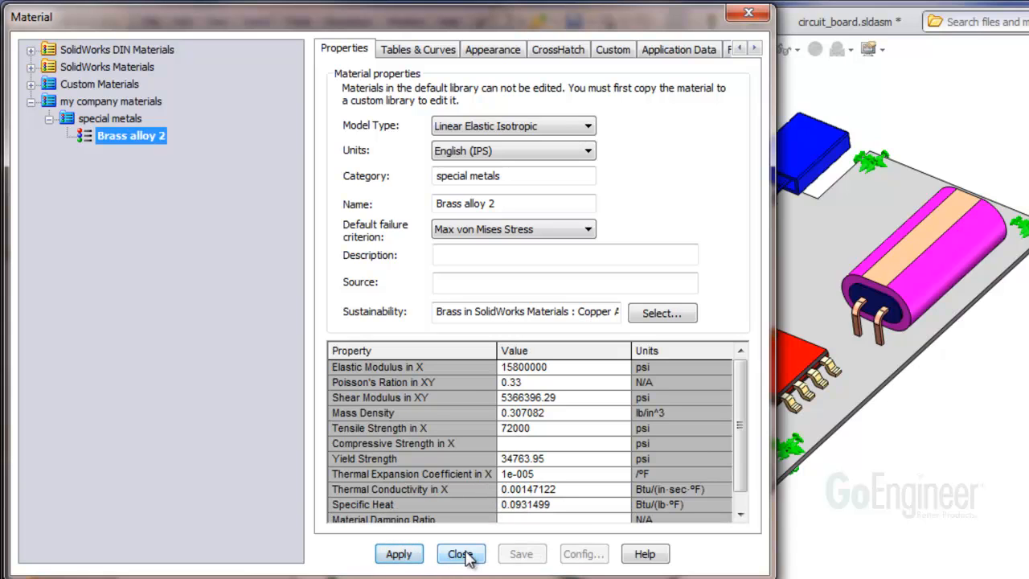
Close the material editor so coil SPS_COIL2-1 lists Brass alloy 2, and deselect the coil
{"action": "left_click", "coordinate": [460, 552]}
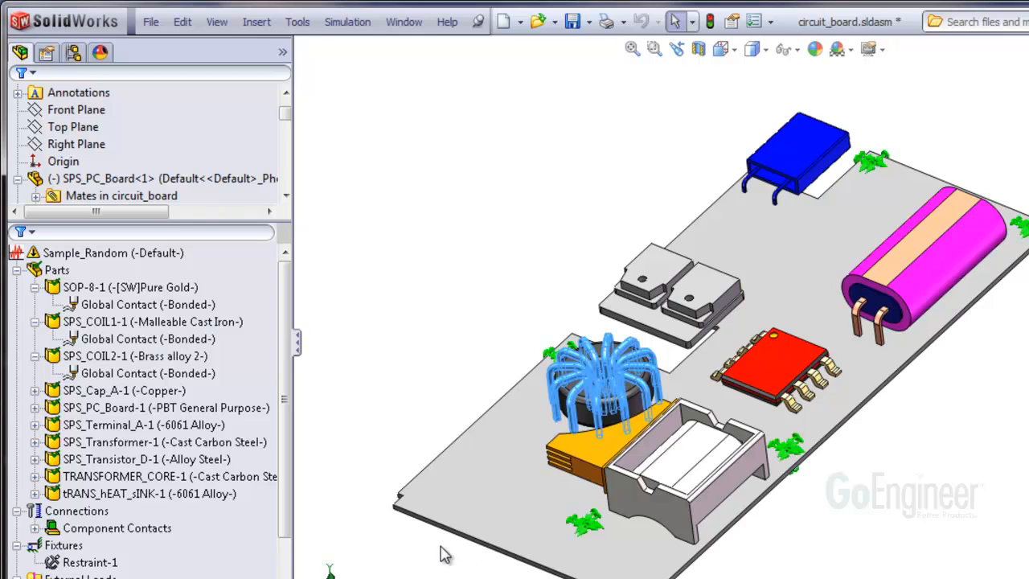
{"action": "left_click", "coordinate": [120, 355]}
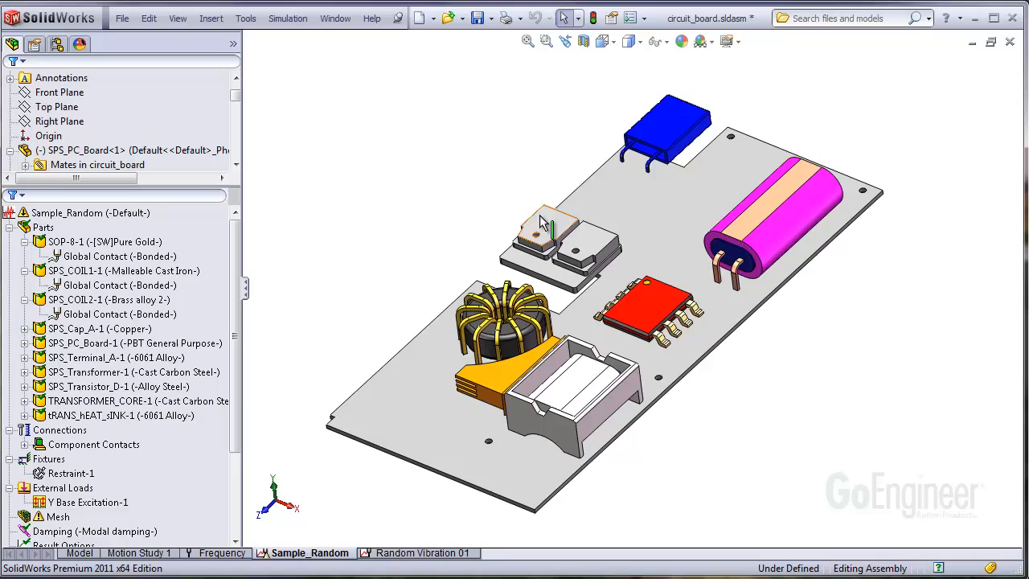
Show File Locations in system options set to Material Databases, listing the Custom Materials folder
{"action": "left_click", "coordinate": [244, 17]}
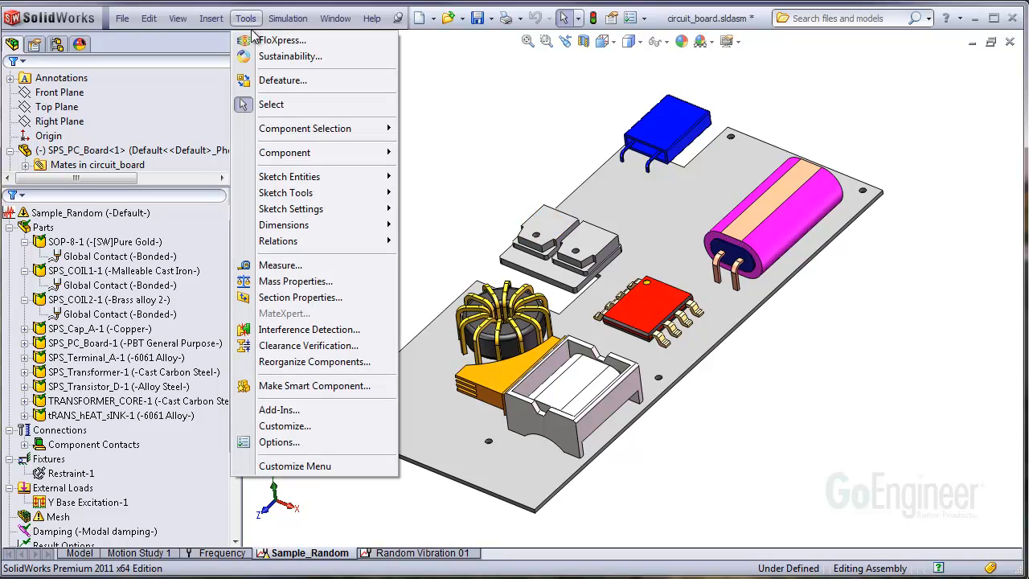
{"action": "mouse_move", "coordinate": [302, 442]}
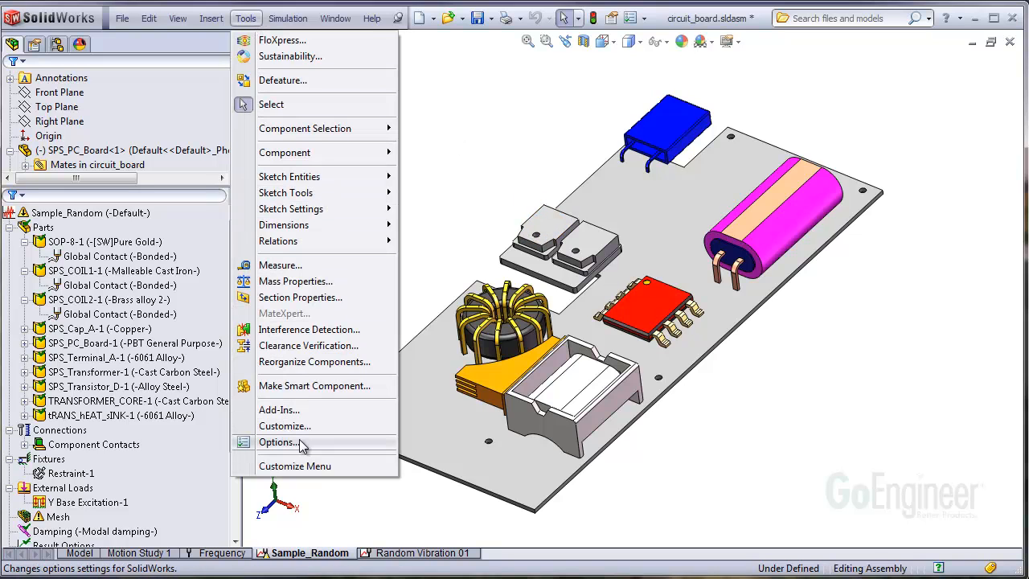
{"action": "left_click", "coordinate": [279, 441]}
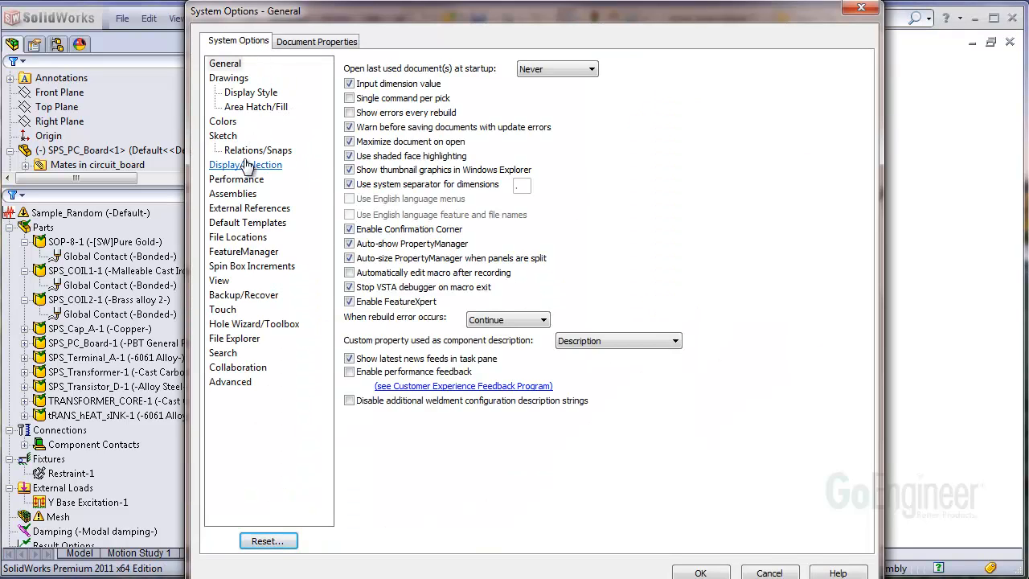
{"action": "left_click", "coordinate": [238, 236]}
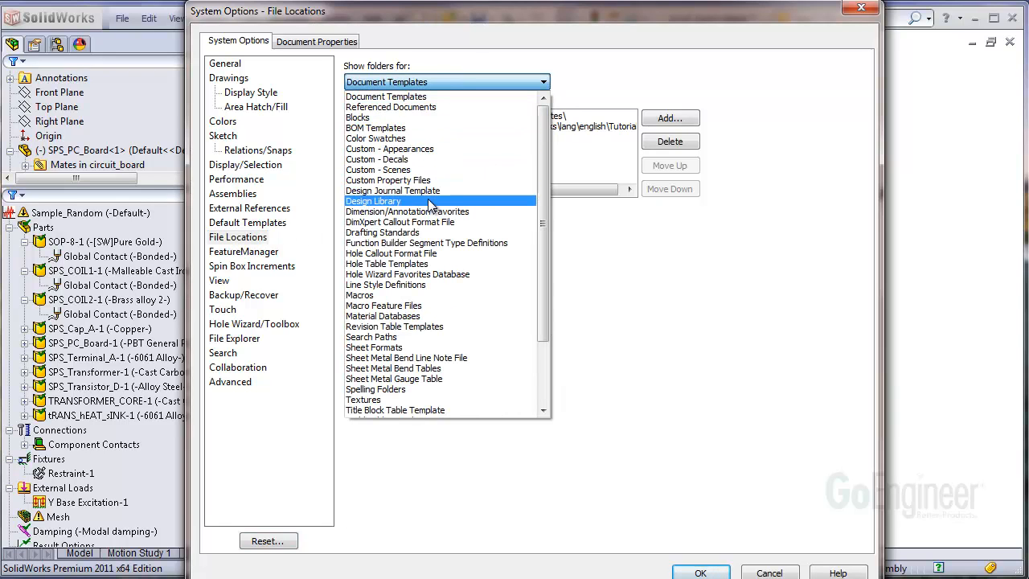
{"action": "left_click", "coordinate": [382, 315]}
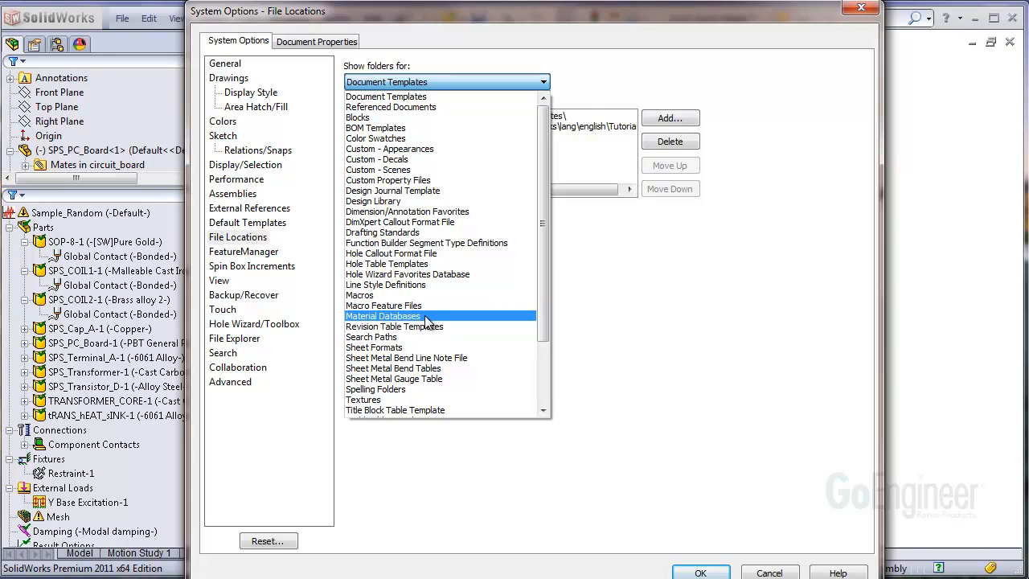
{"action": "left_click", "coordinate": [383, 315]}
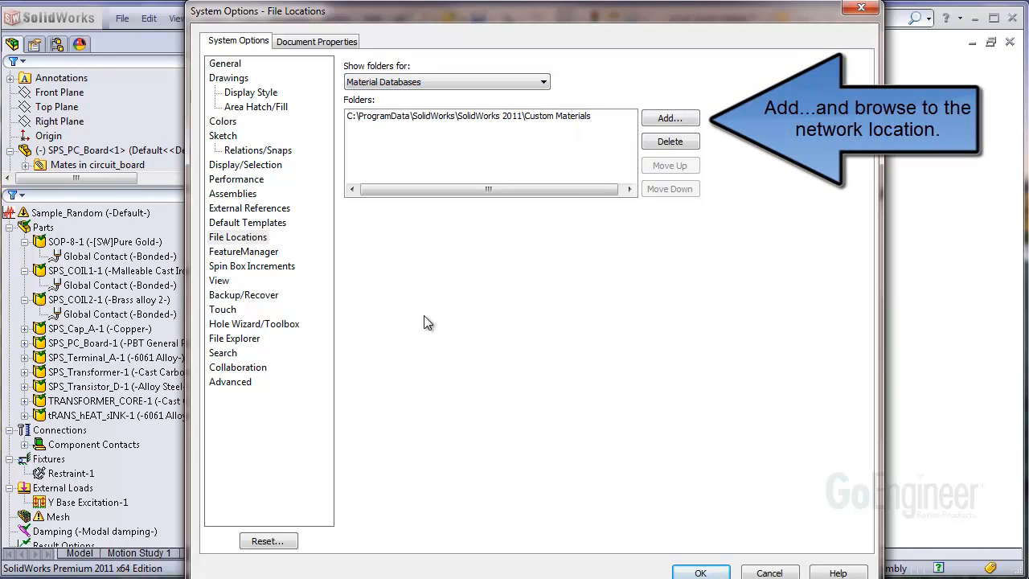